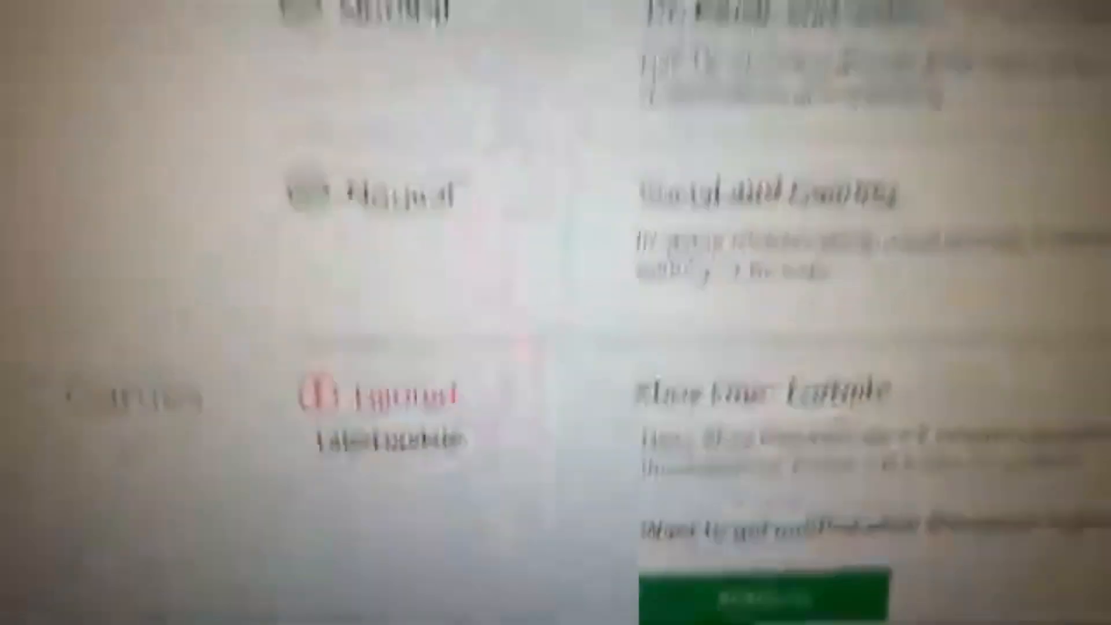
scroll("up", 3)
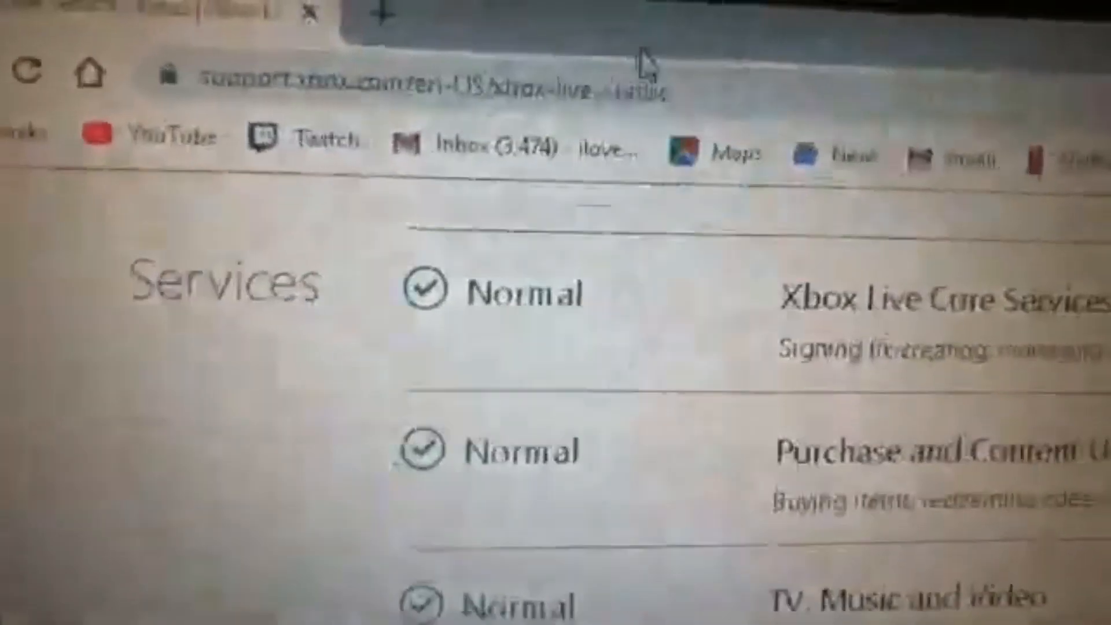
scroll("down", 3)
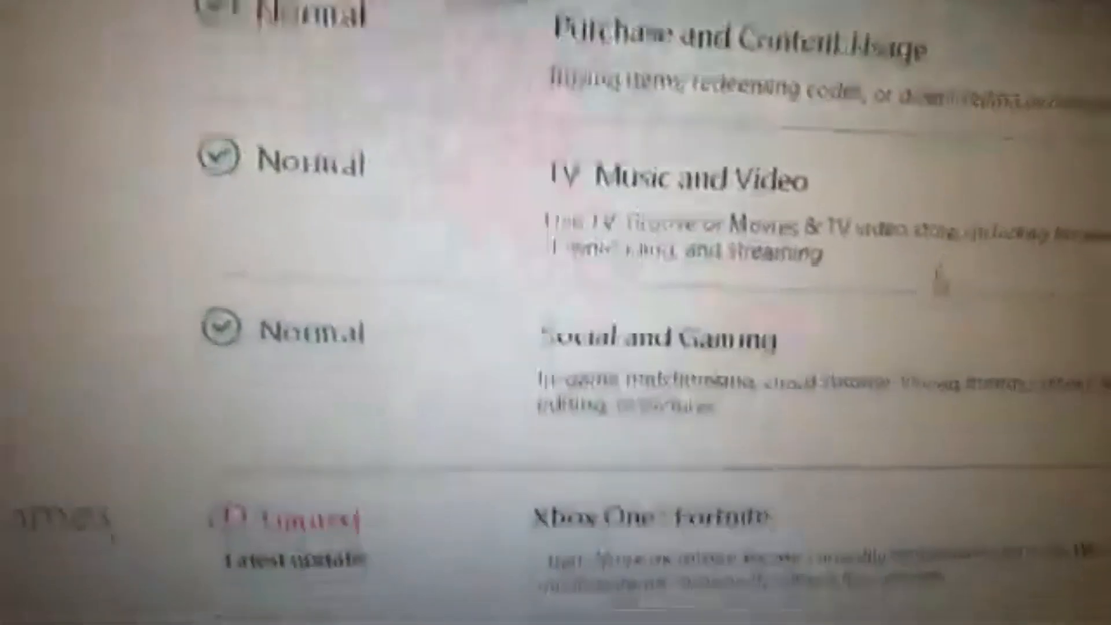